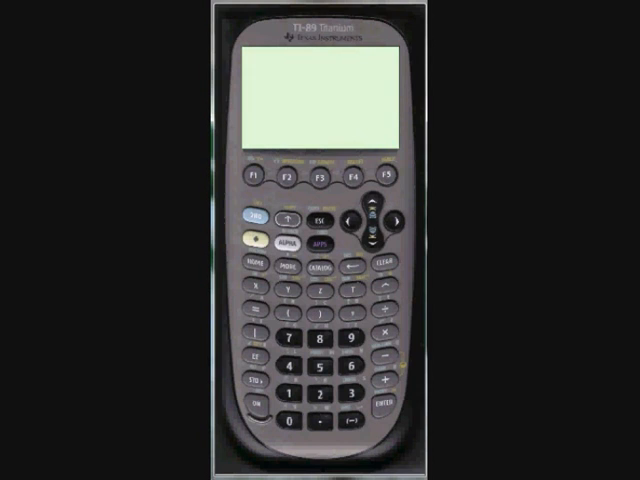
pyautogui.moveTo(344, 160)
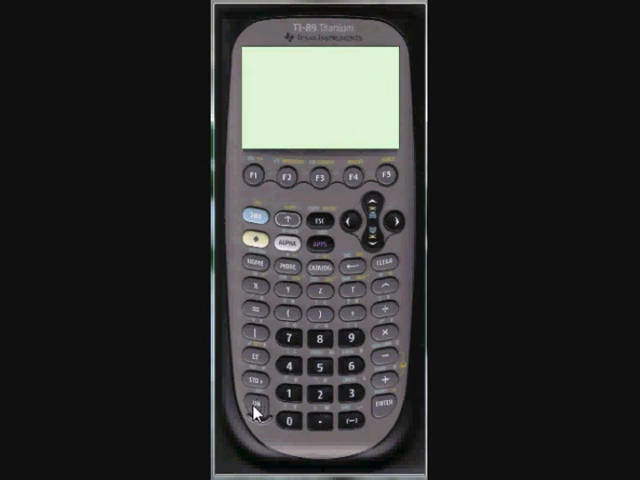
# - Power the calculator on to reach the empty home screen
pyautogui.click(262, 400)
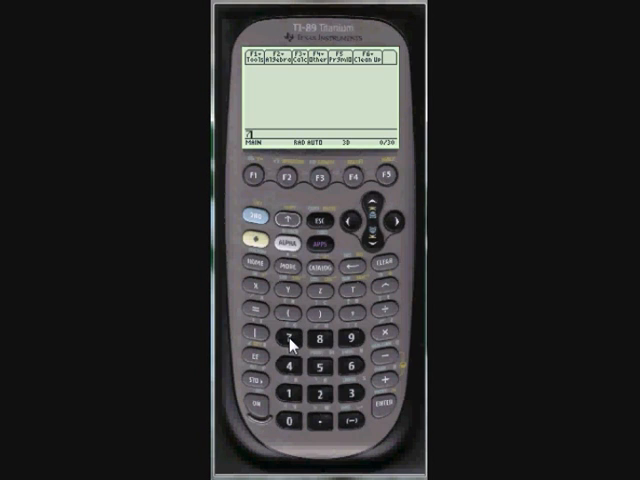
# - Evaluate 7/8, 8·9 = 72 and 7/8·9 = 63/8 as three home-screen entries
pyautogui.click(320, 338)
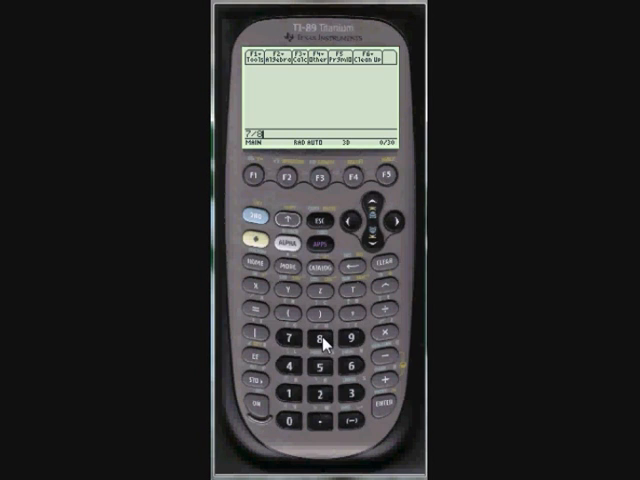
pyautogui.click(384, 406)
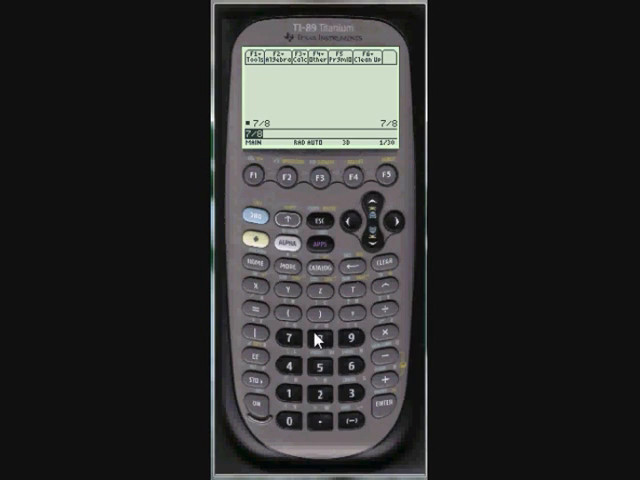
pyautogui.click(324, 338)
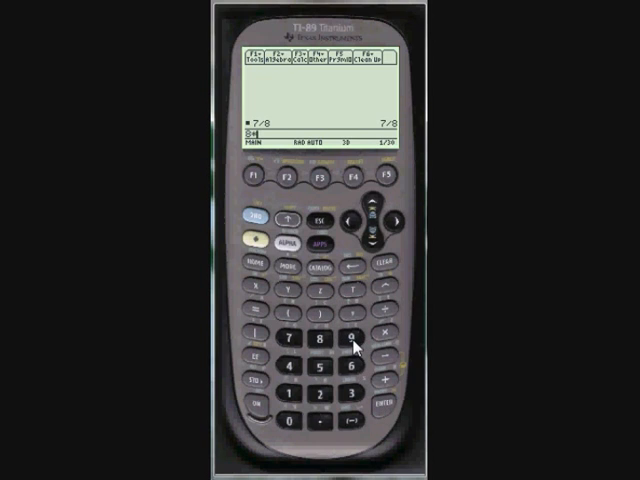
pyautogui.click(352, 336)
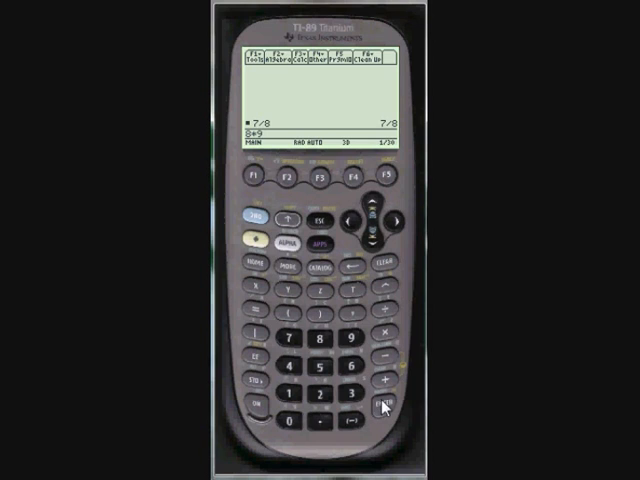
pyautogui.click(380, 400)
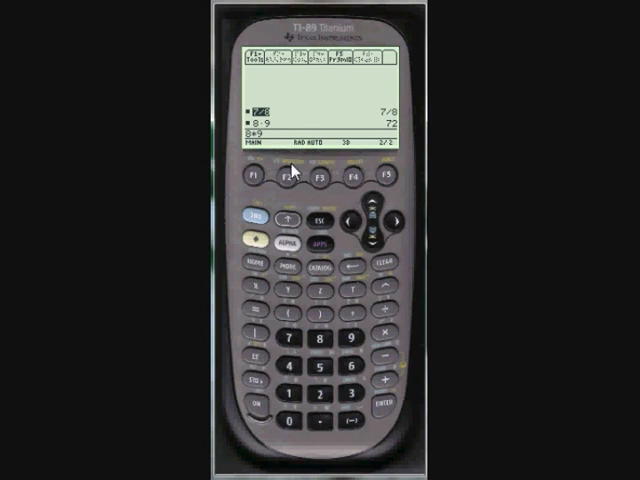
pyautogui.click(384, 404)
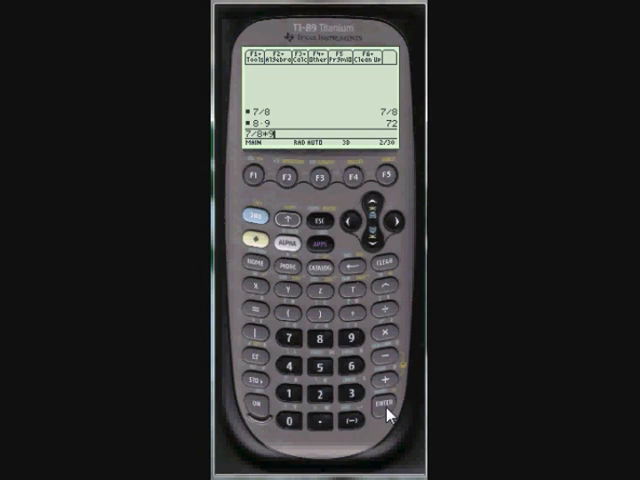
pyautogui.click(376, 404)
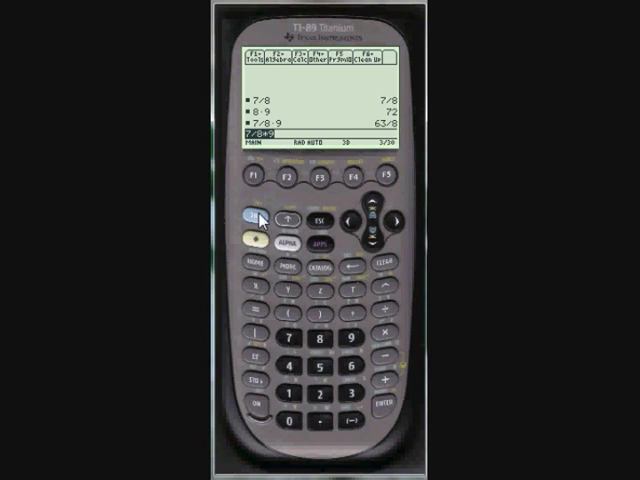
# - Evaluate sin(π/2) to get 1 on the home screen
pyautogui.click(252, 216)
pyautogui.write('sin(π/2)')
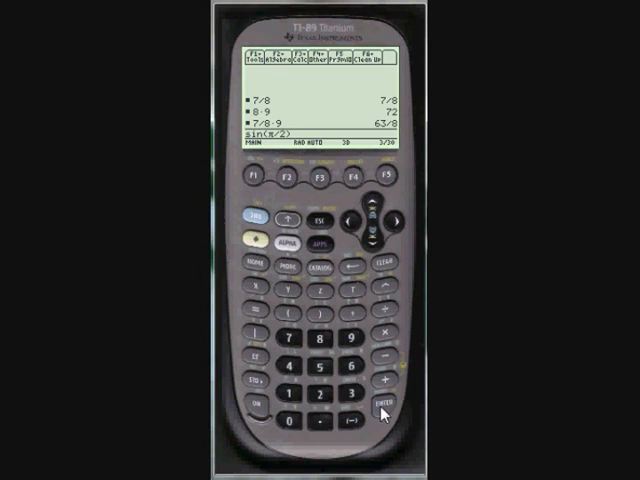
pyautogui.click(380, 406)
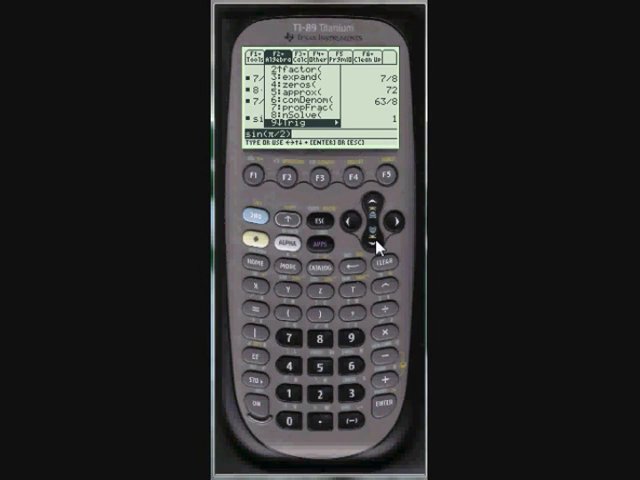
# - Insert the deSolve( command from the Calc menu onto the entry line
pyautogui.press('Down')
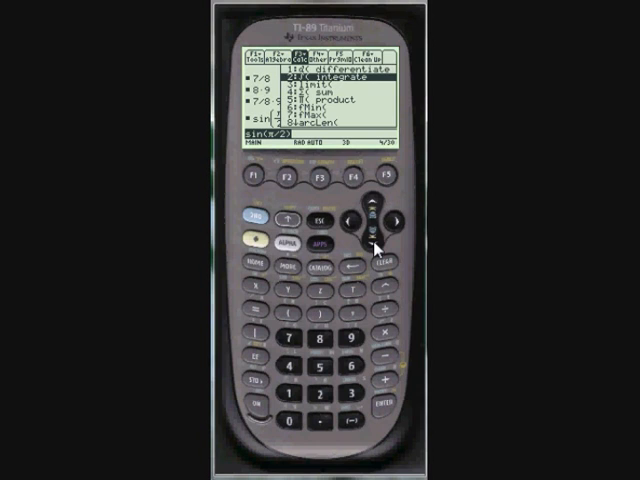
pyautogui.press('down')
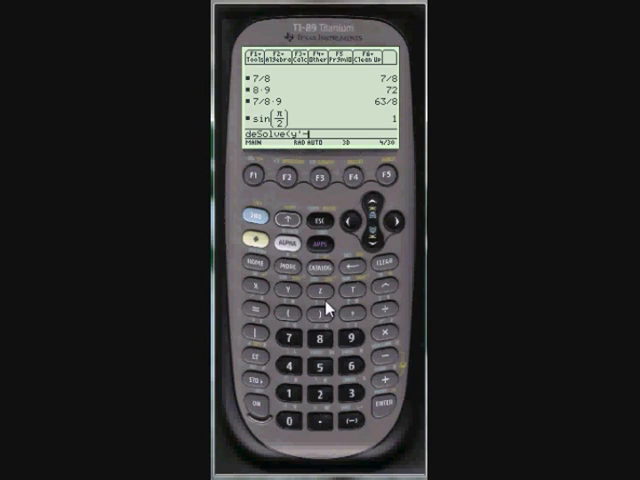
# - Finish the deSolve entry for y'=xy with its initial condition and evaluate it
pyautogui.write('=xy')
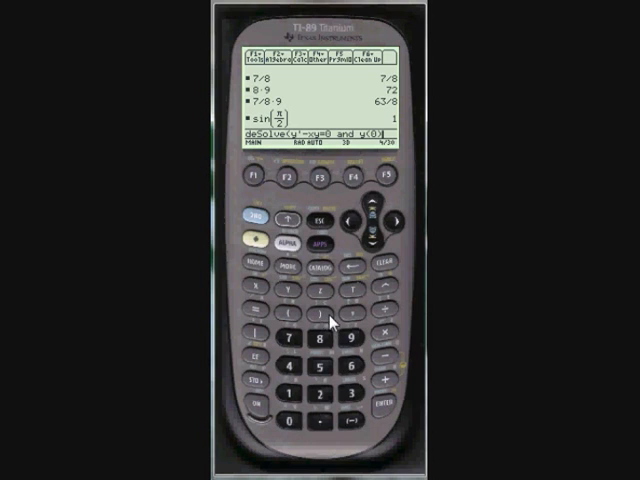
pyautogui.moveTo(318, 356)
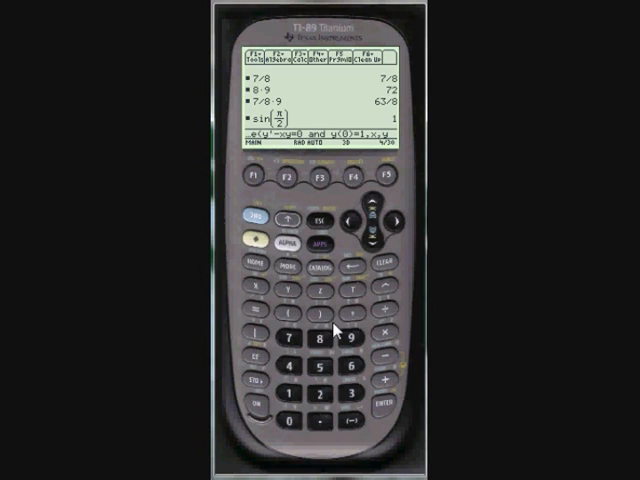
pyautogui.click(384, 408)
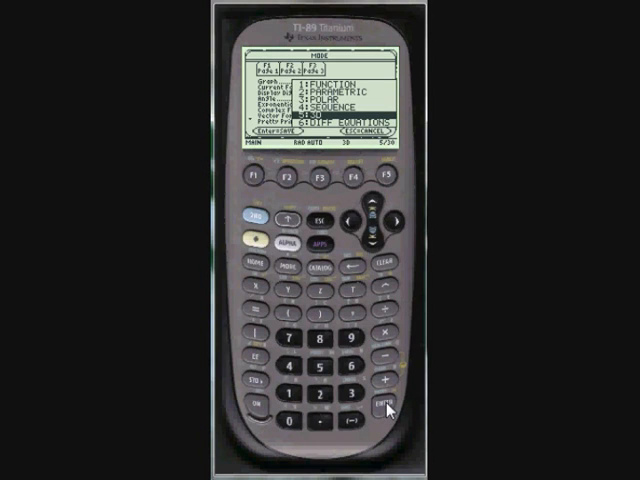
# - Choose 3D as the Graph type in the mode settings
pyautogui.click(382, 412)
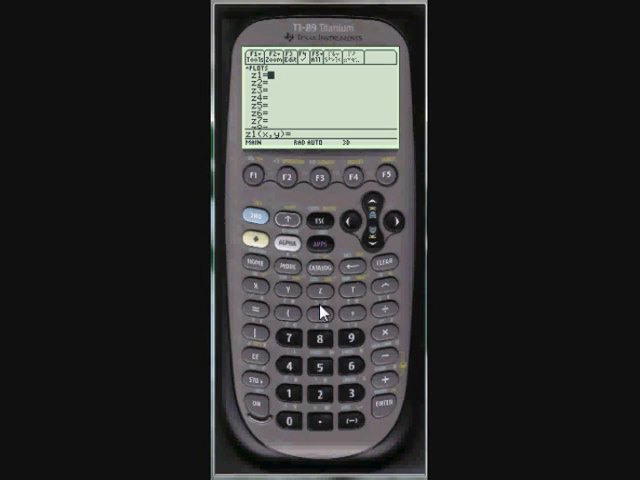
pyautogui.moveTo(360, 288)
pyautogui.write('(x^(3)y-y^(3)')
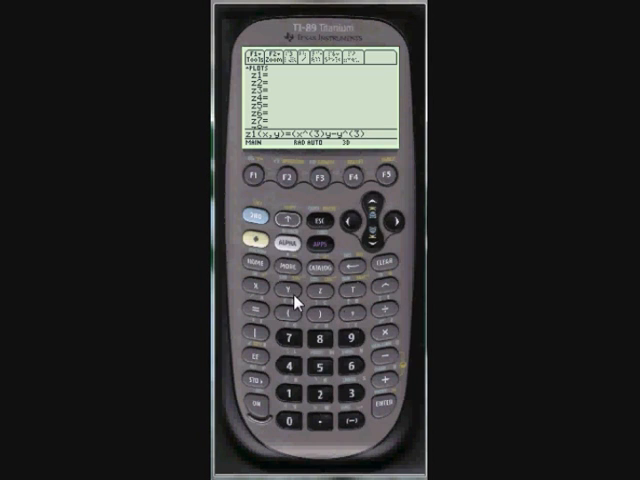
pyautogui.moveTo(342, 344)
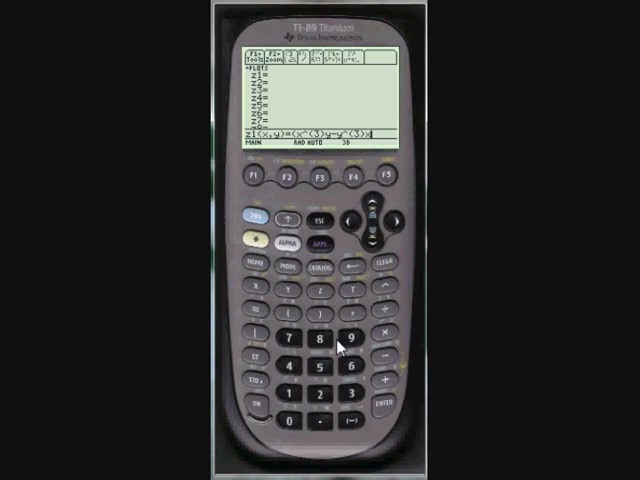
pyautogui.moveTo(374, 342)
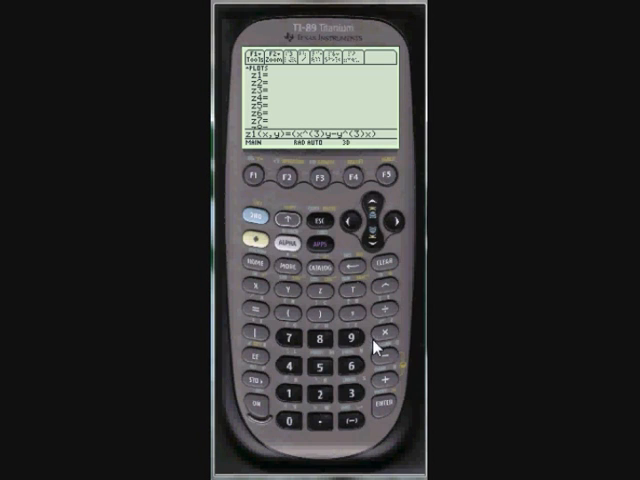
pyautogui.moveTo(386, 312)
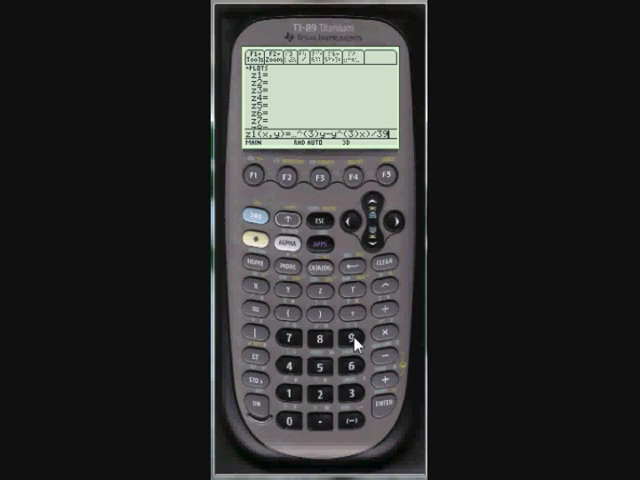
# - Enter the surface expression in x and y as z1 in the 3D equation editor
pyautogui.click(380, 400)
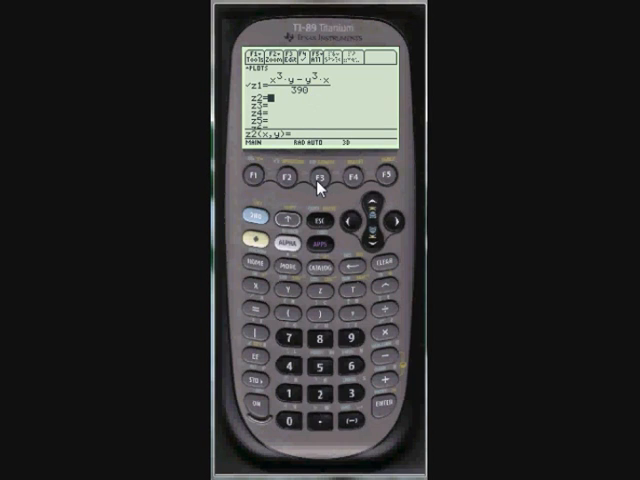
pyautogui.moveTo(312, 192)
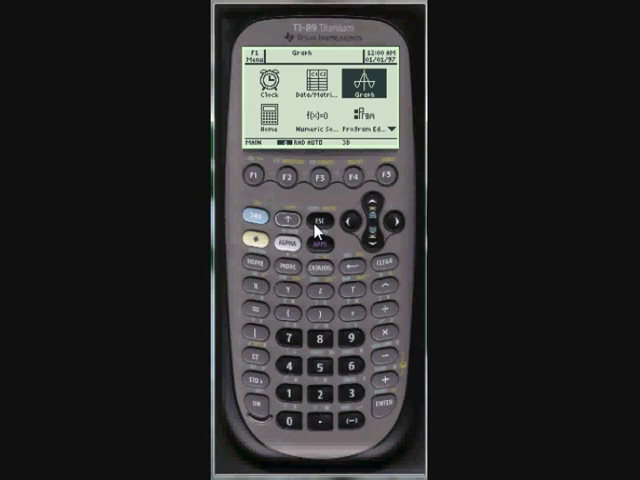
pyautogui.moveTo(260, 240)
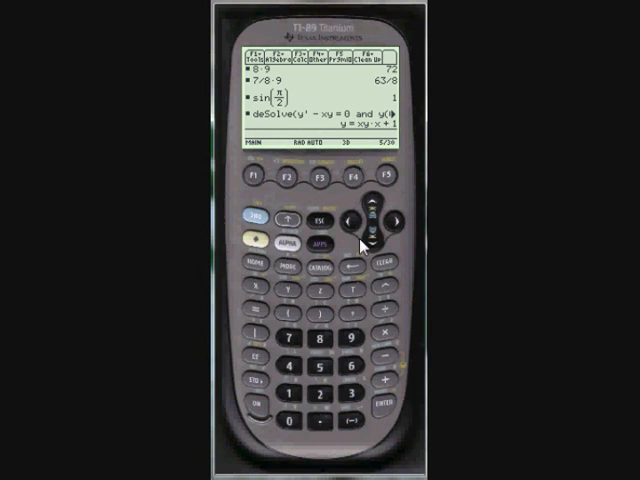
# - Return to the Home app to enter the Σ( summation below the deSolve result
pyautogui.click(280, 62)
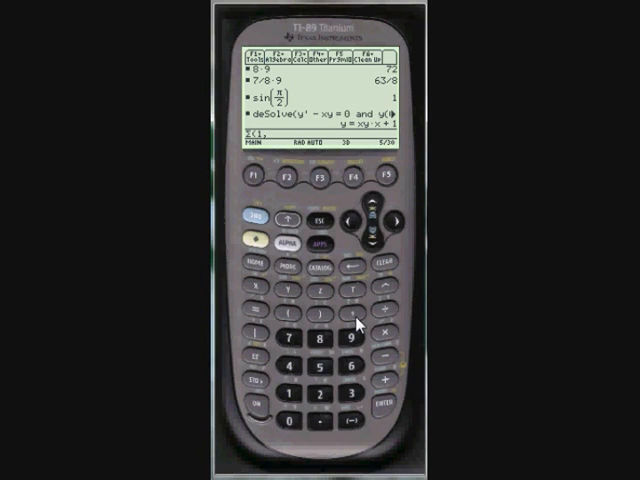
pyautogui.moveTo(314, 338)
pyautogui.write('x,0,∞)')
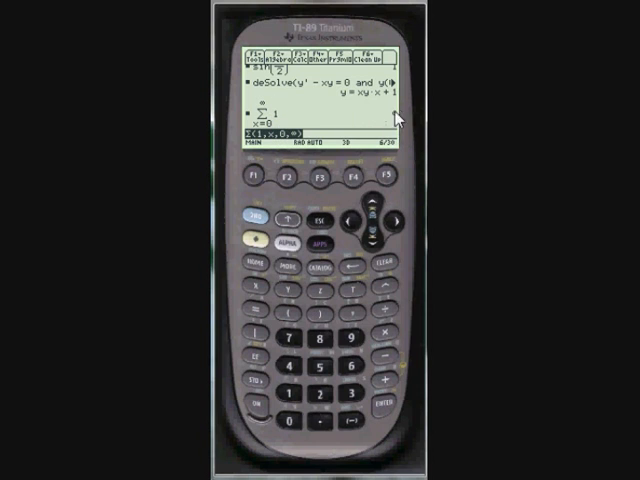
pyautogui.moveTo(412, 134)
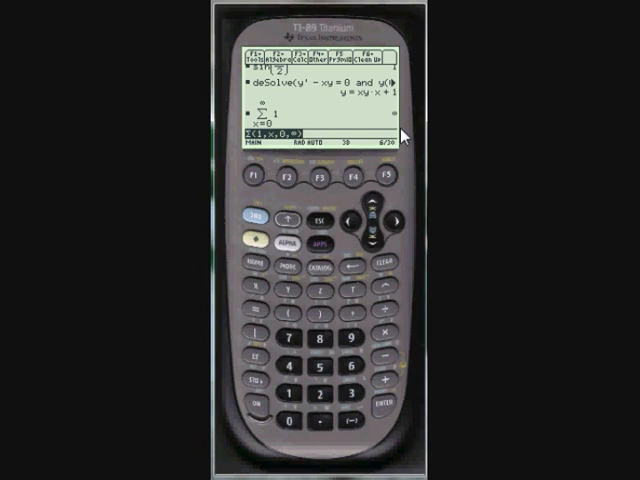
# - Enter limit((x^(3/2)-ln(x))/(x^2+1),x,∞) below the summation result
pyautogui.click(320, 178)
pyautogui.write('limit(x^(3/2')
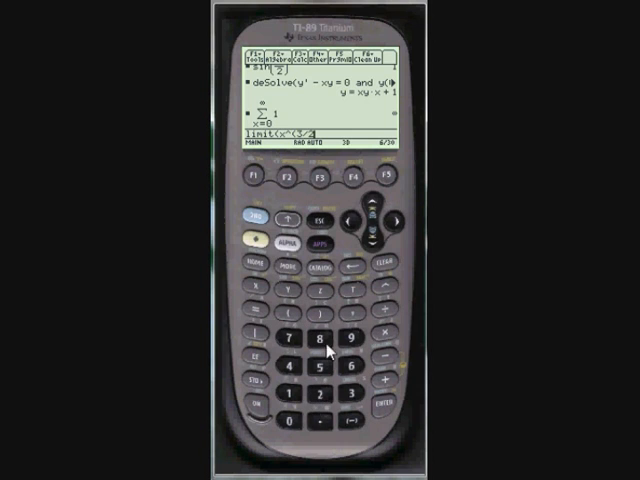
pyautogui.moveTo(338, 356)
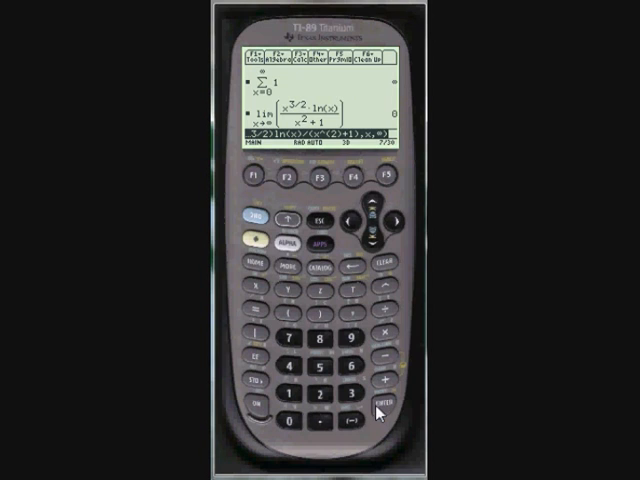
pyautogui.moveTo(320, 184)
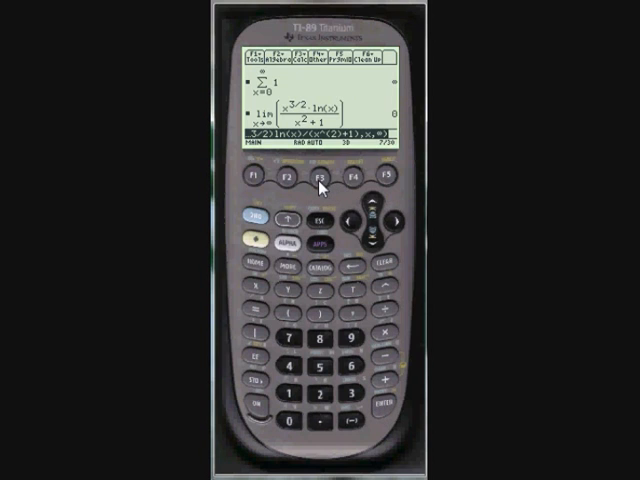
# - Insert taylor( from the Calc menu and key in its arguments, including 4
pyautogui.click(318, 176)
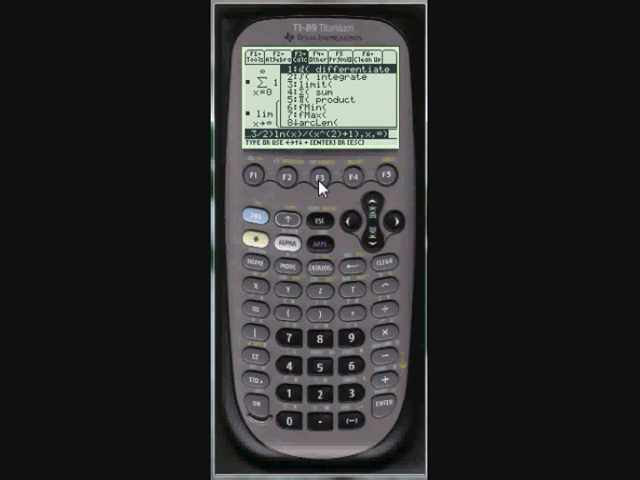
pyautogui.moveTo(374, 230)
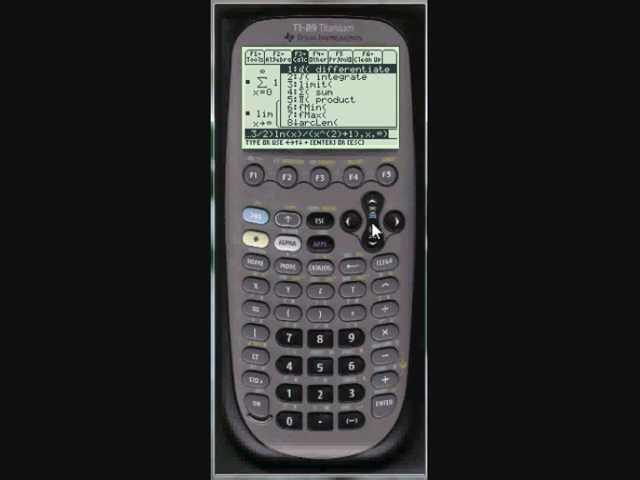
pyautogui.moveTo(376, 202)
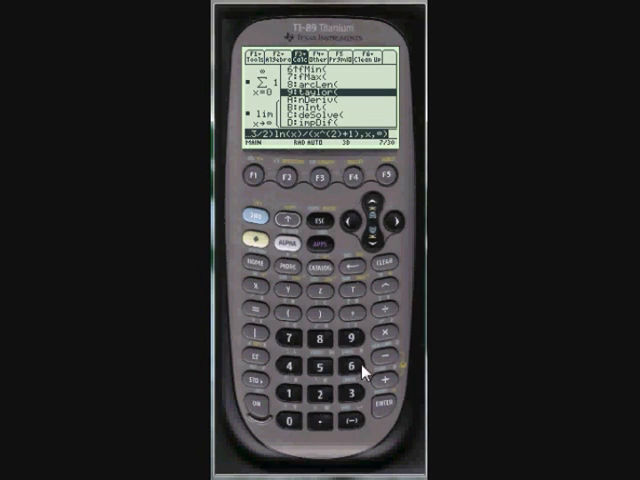
pyautogui.click(382, 398)
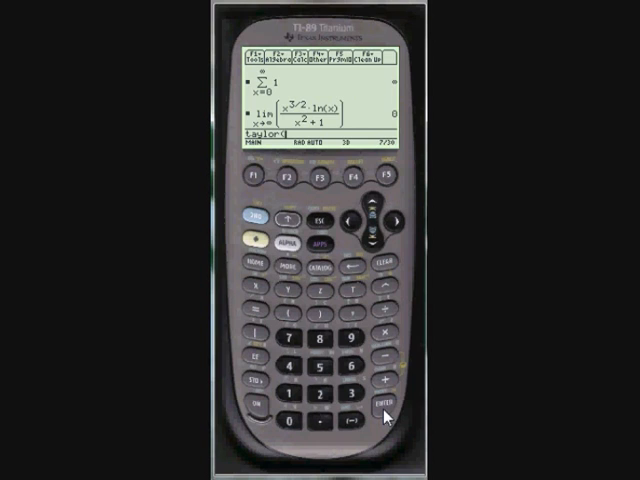
pyautogui.moveTo(328, 362)
pyautogui.write('e^(t),t,')
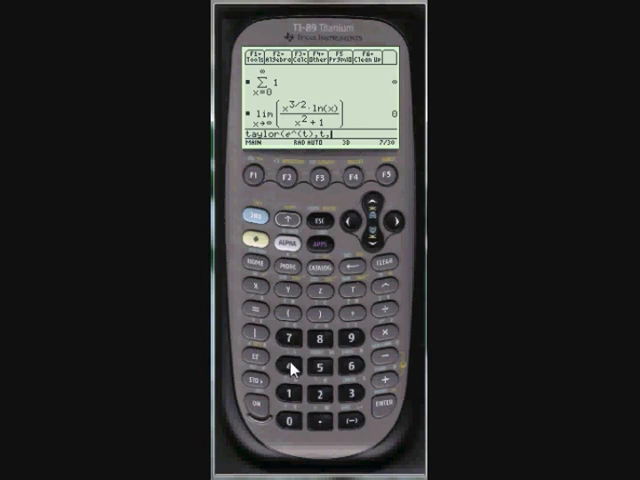
pyautogui.write('4)|t=')
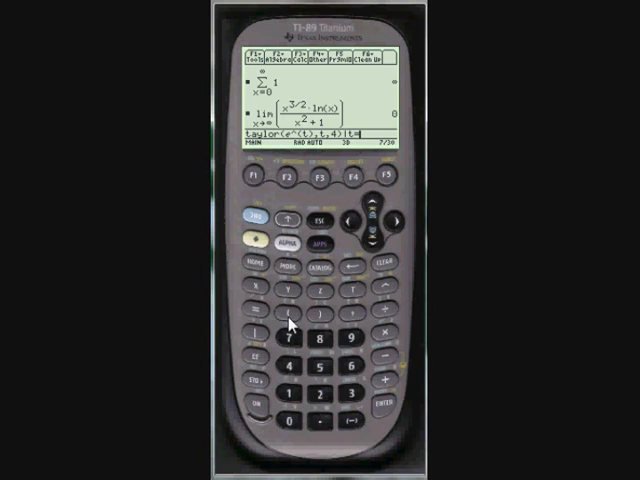
pyautogui.moveTo(272, 328)
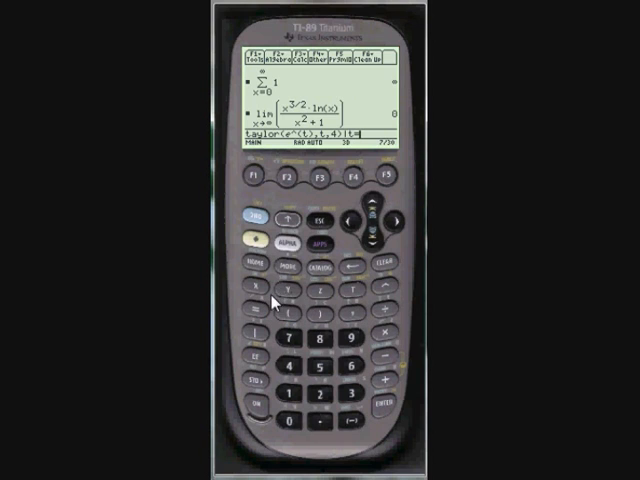